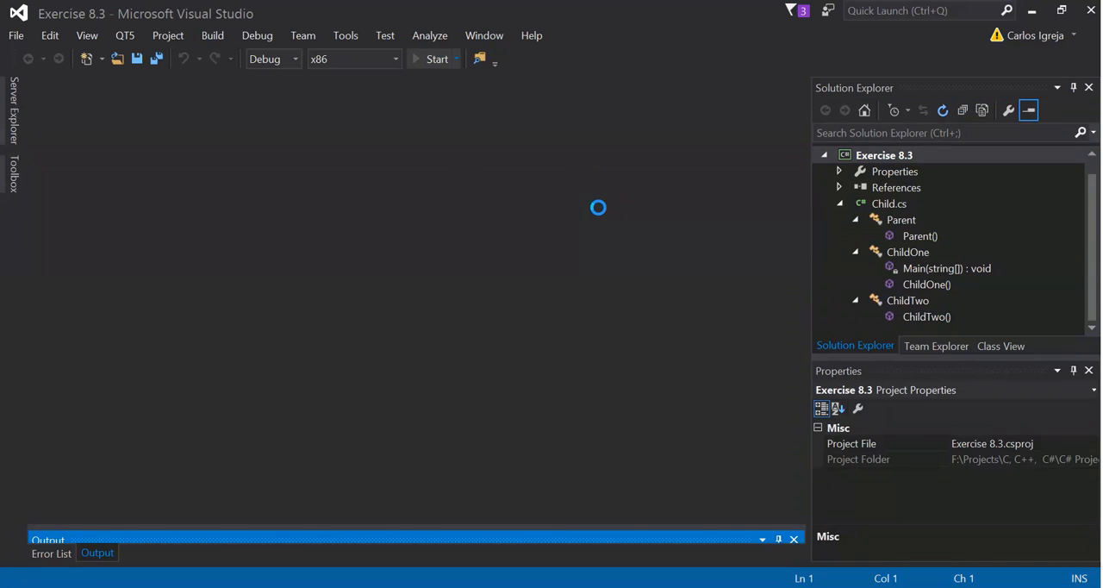
Run Exercise 8.3 and position its console to show the Parent-then-Child constructor messages.
left_click(437, 59)
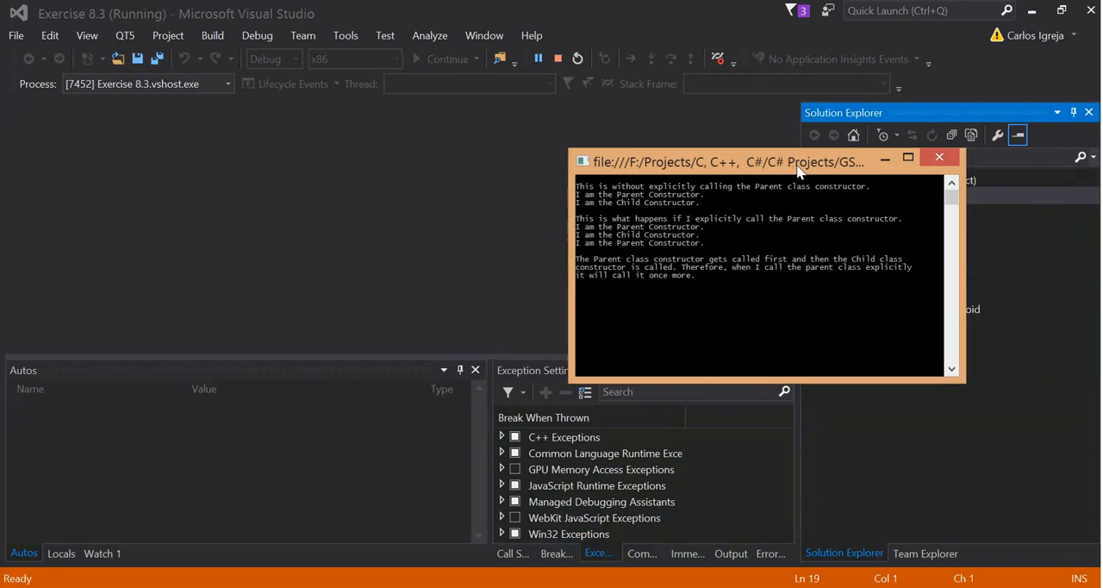
left_click_drag(797, 163, 763, 153)
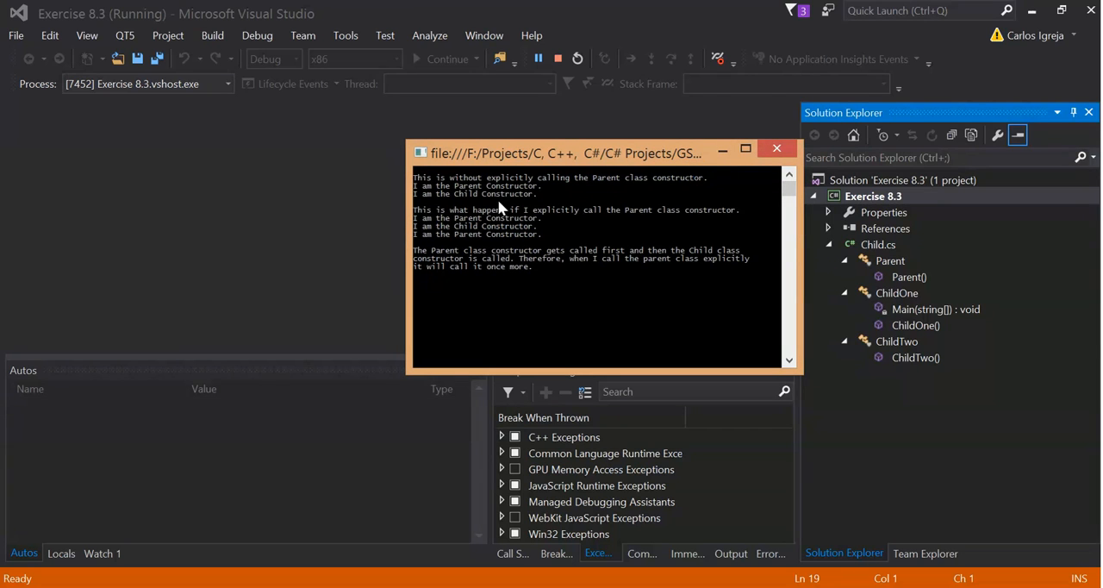
mouse_move(481, 196)
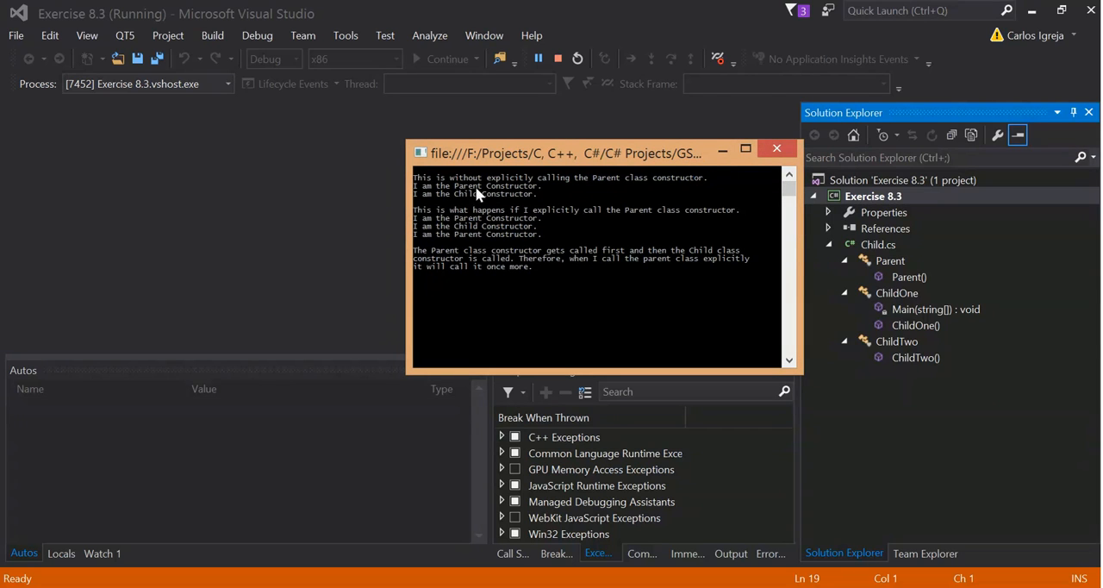
left_click_drag(565, 153, 586, 144)
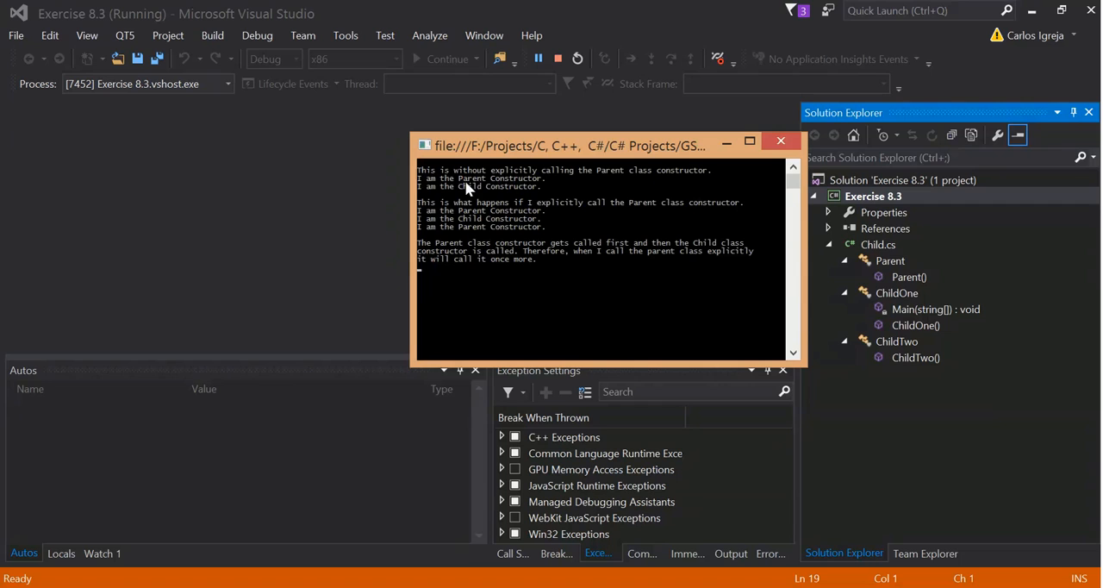
mouse_move(592, 194)
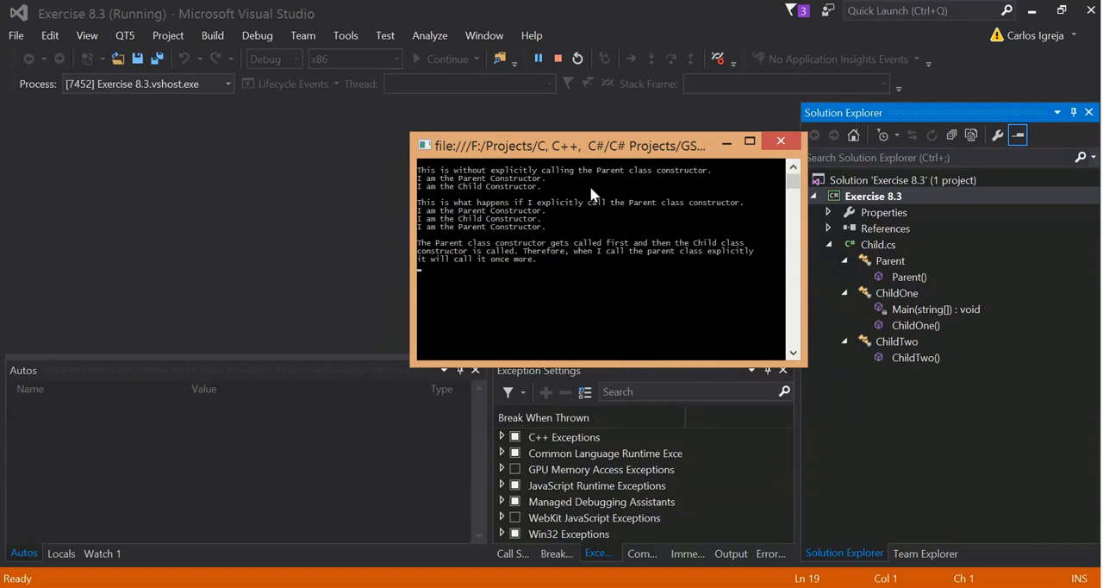
mouse_move(529, 217)
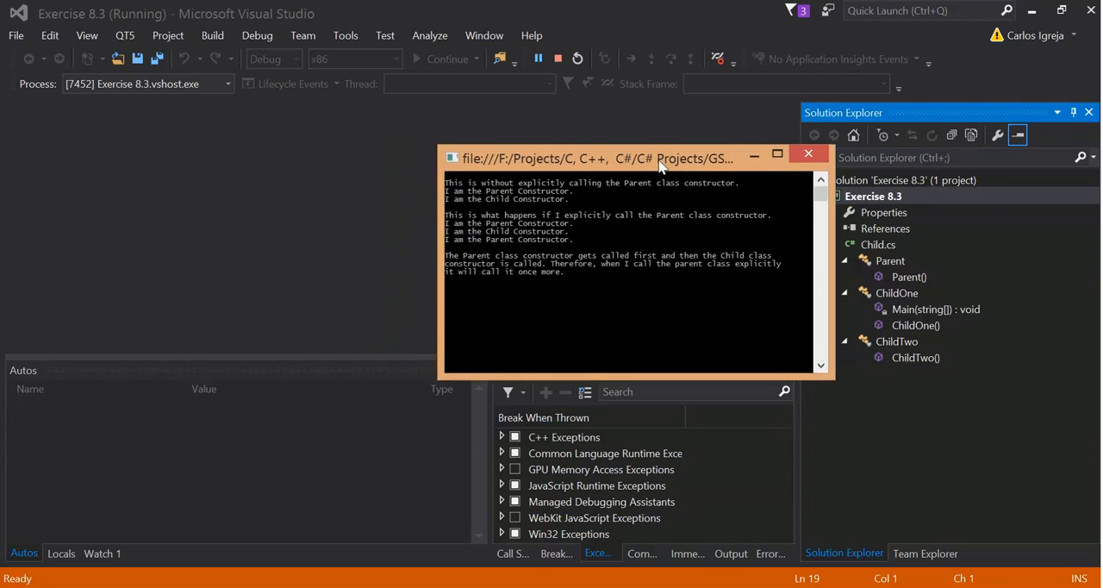
Bring Visual Studio forward and open Child.cs via Main and Parent() in Solution Explorer.
left_click(808, 154)
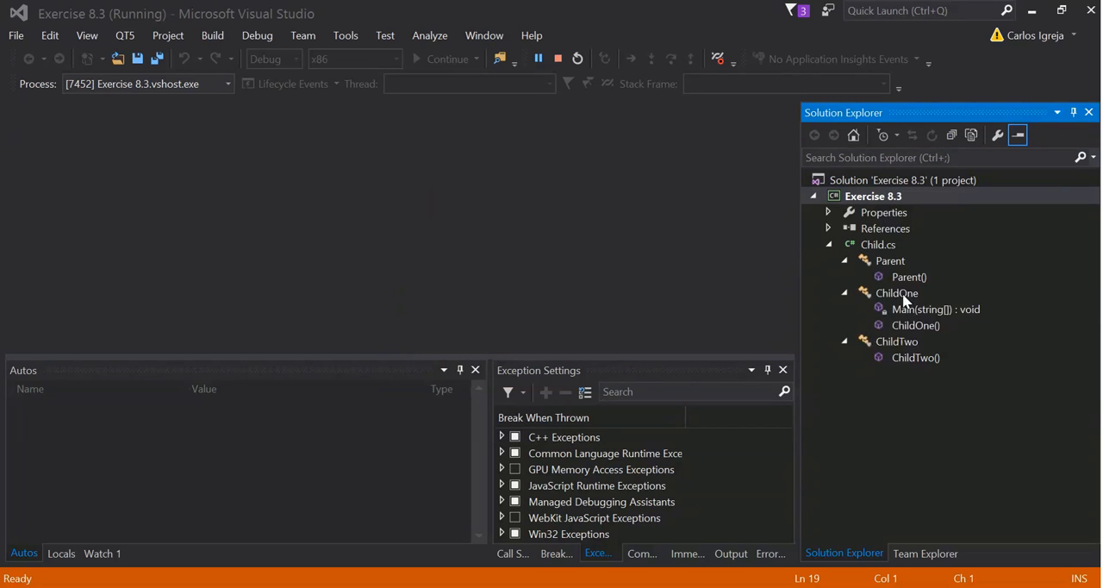
double_click(935, 309)
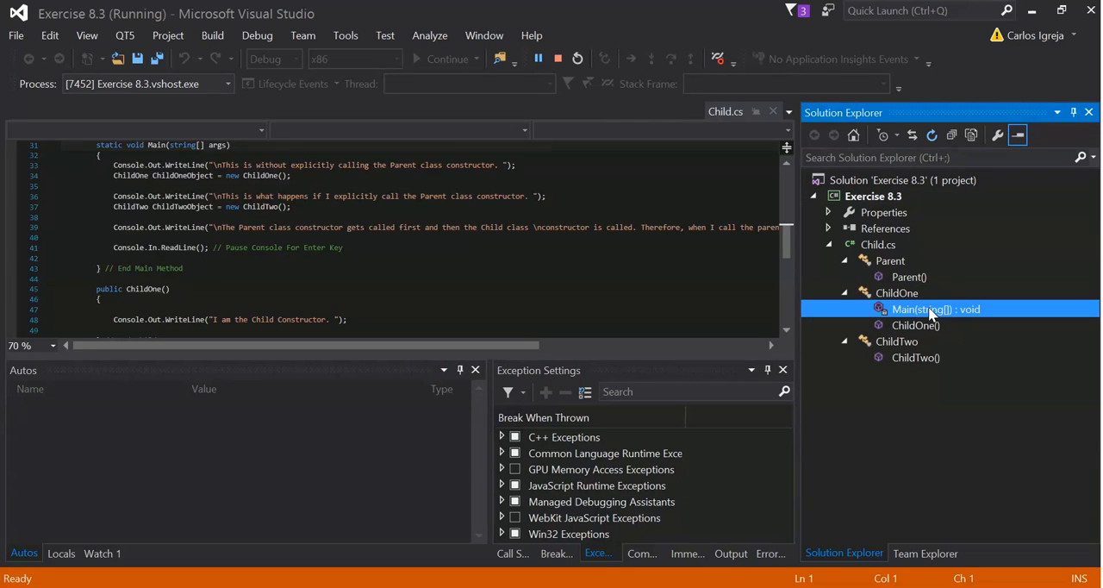
double_click(910, 276)
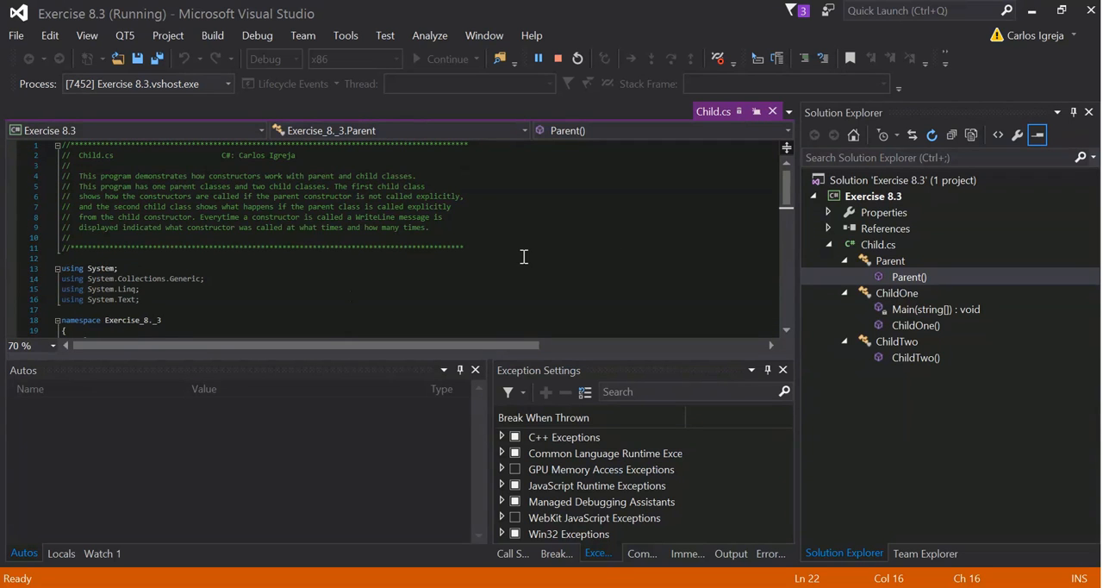
mouse_move(528, 250)
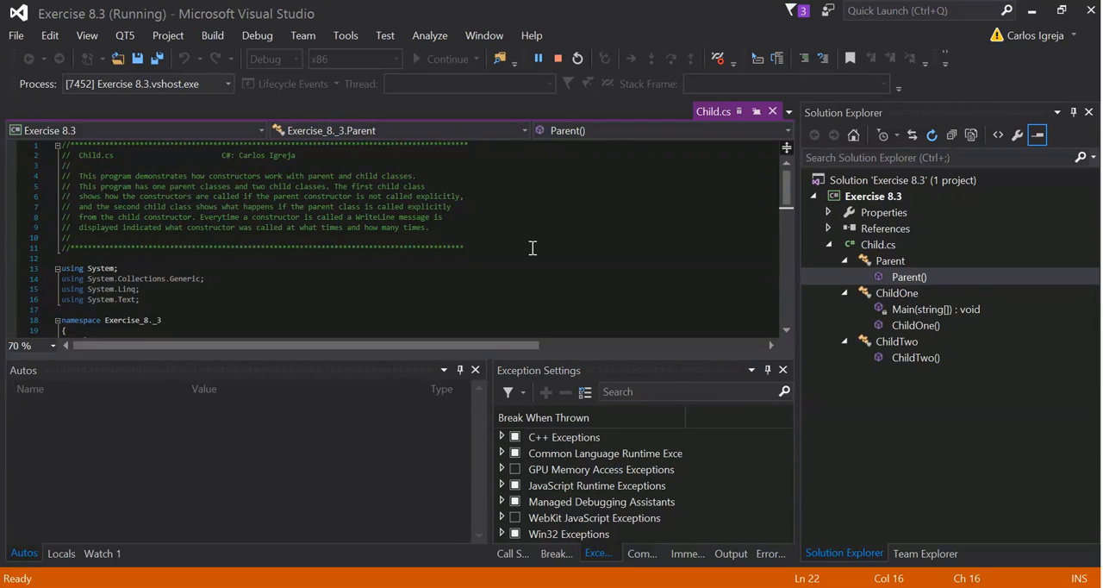
mouse_move(136, 256)
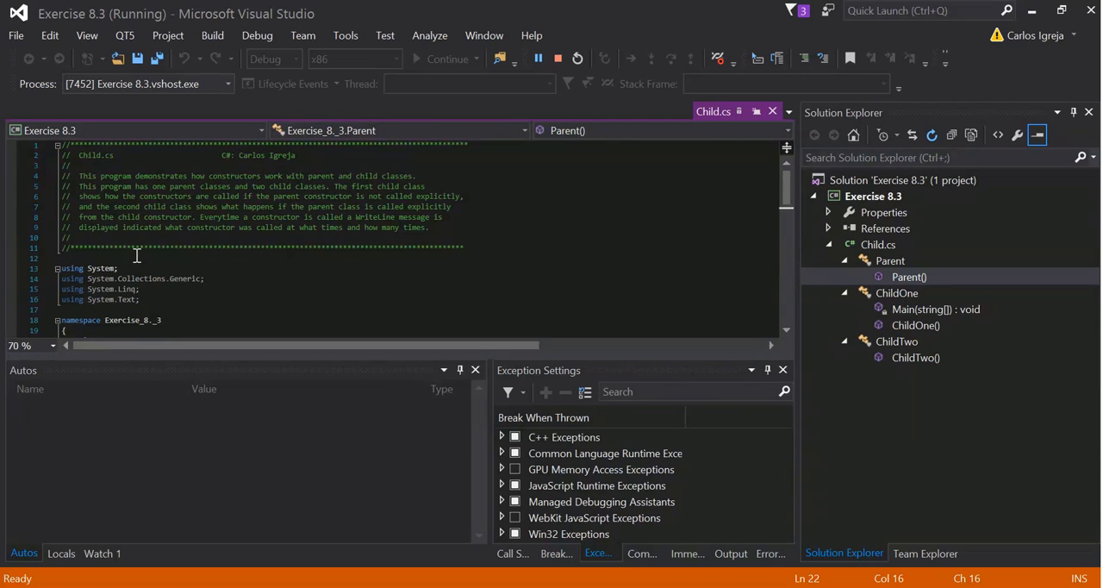
mouse_move(207, 198)
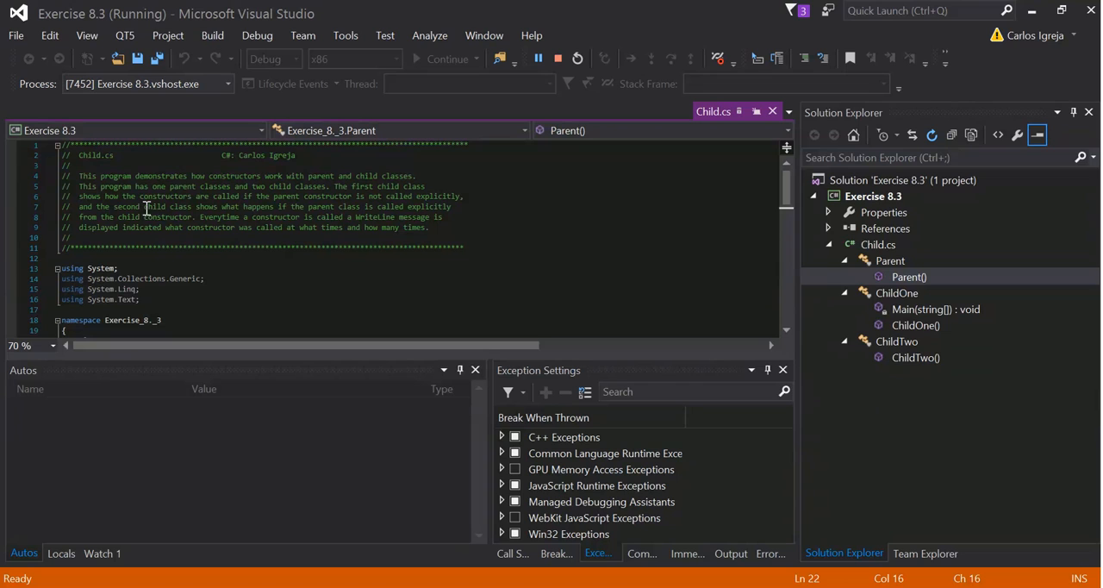
mouse_move(245, 201)
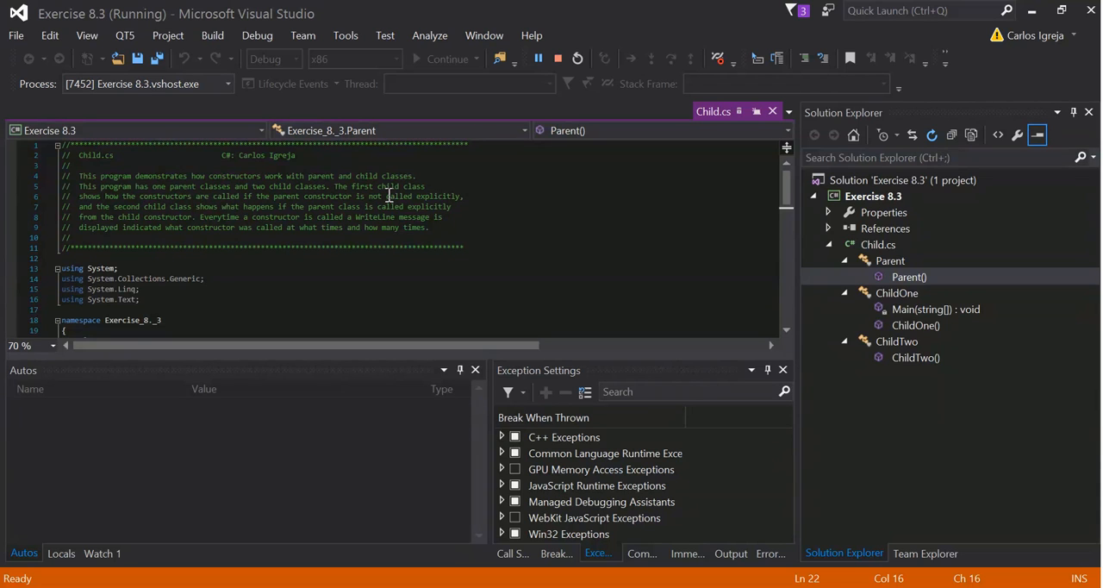
mouse_move(148, 214)
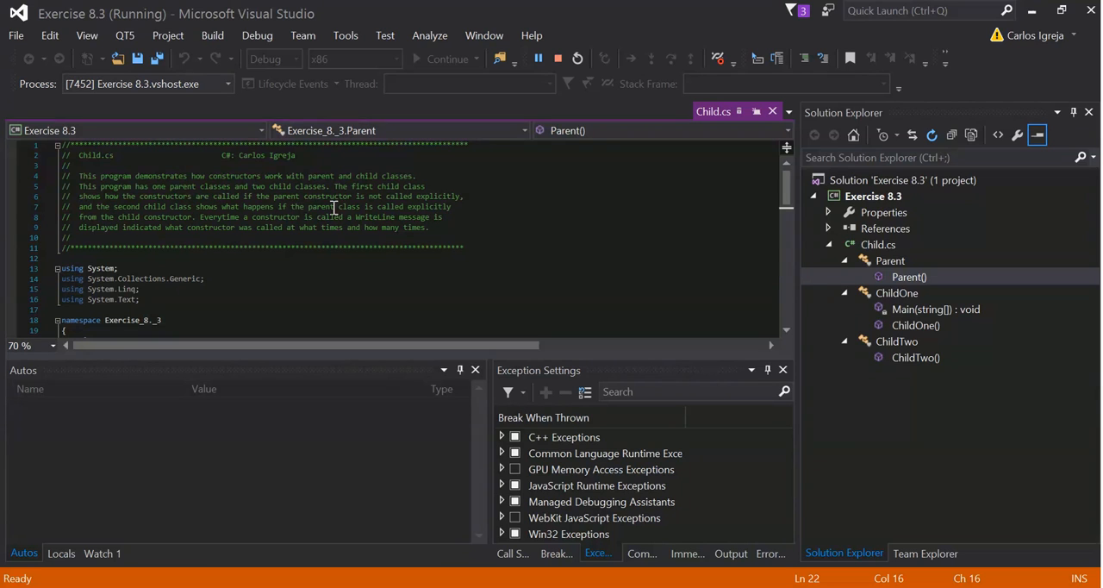
mouse_move(245, 240)
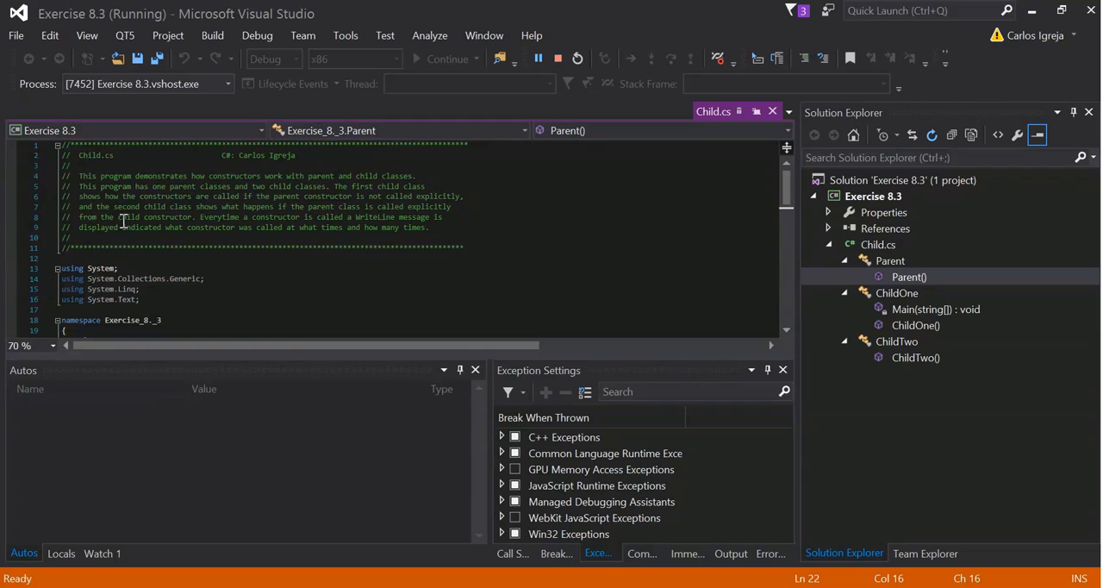
mouse_move(265, 229)
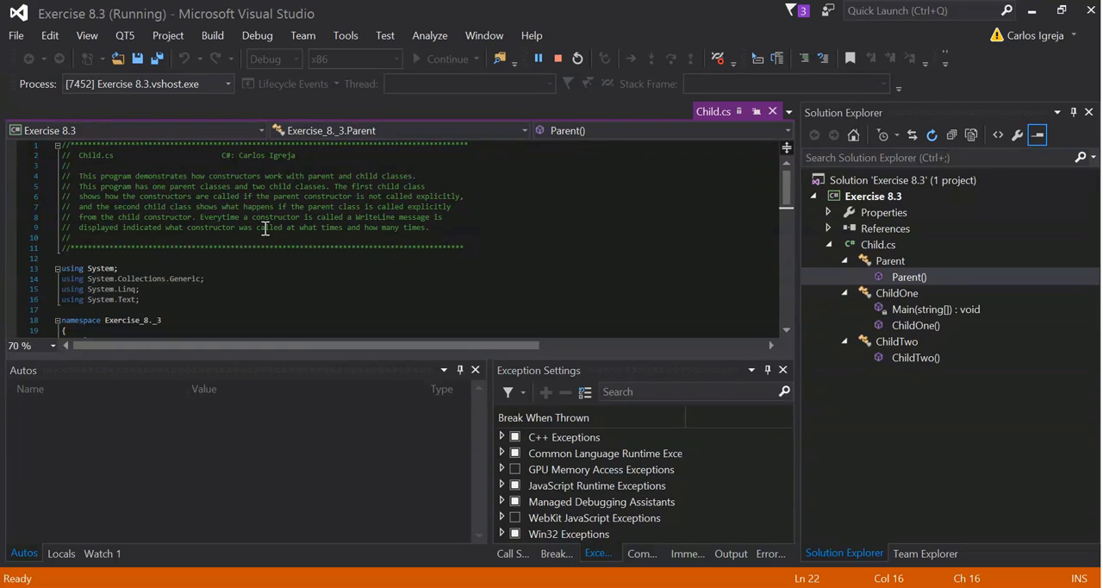
mouse_move(438, 236)
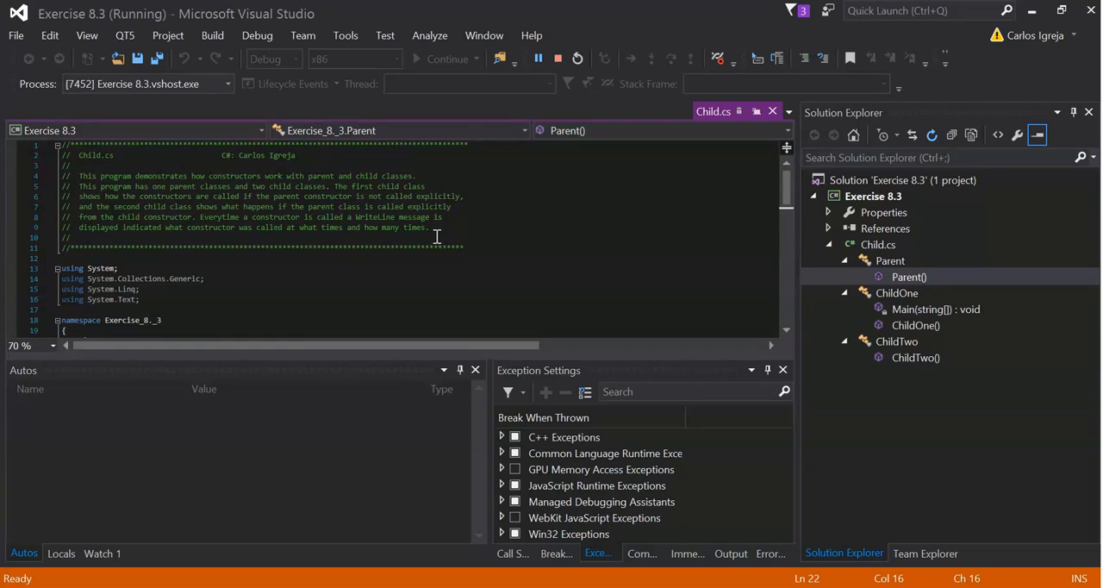
mouse_move(173, 245)
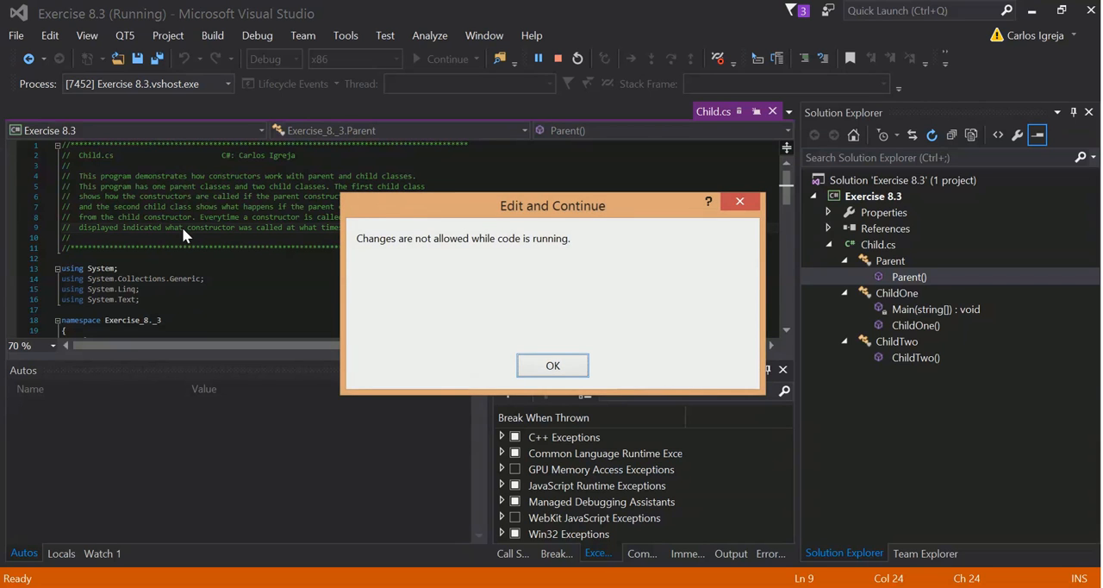
Dismiss the changes-not-allowed warning dialog.
left_click(552, 365)
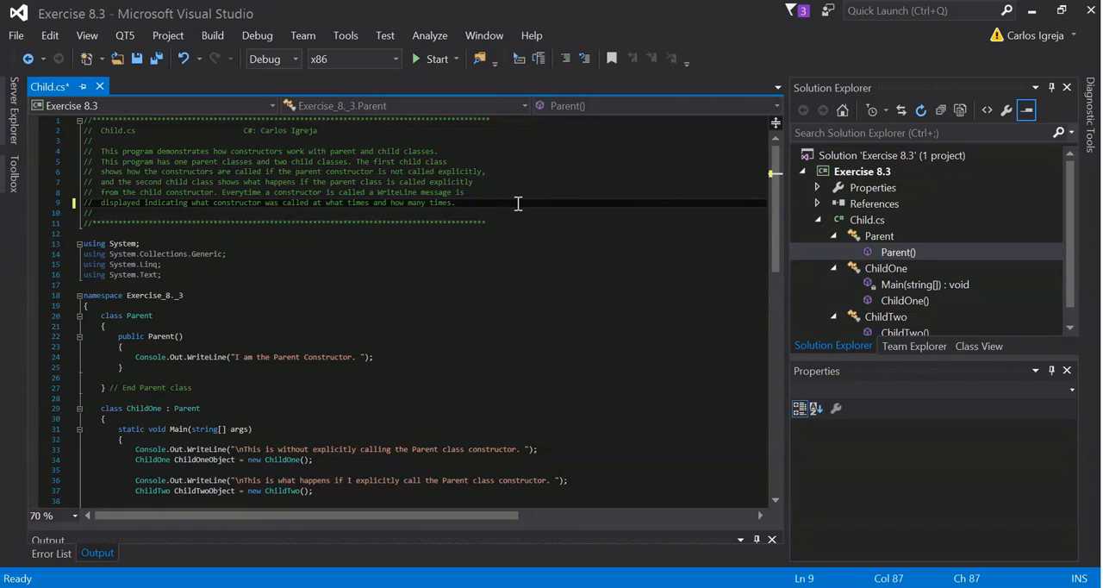
mouse_move(218, 206)
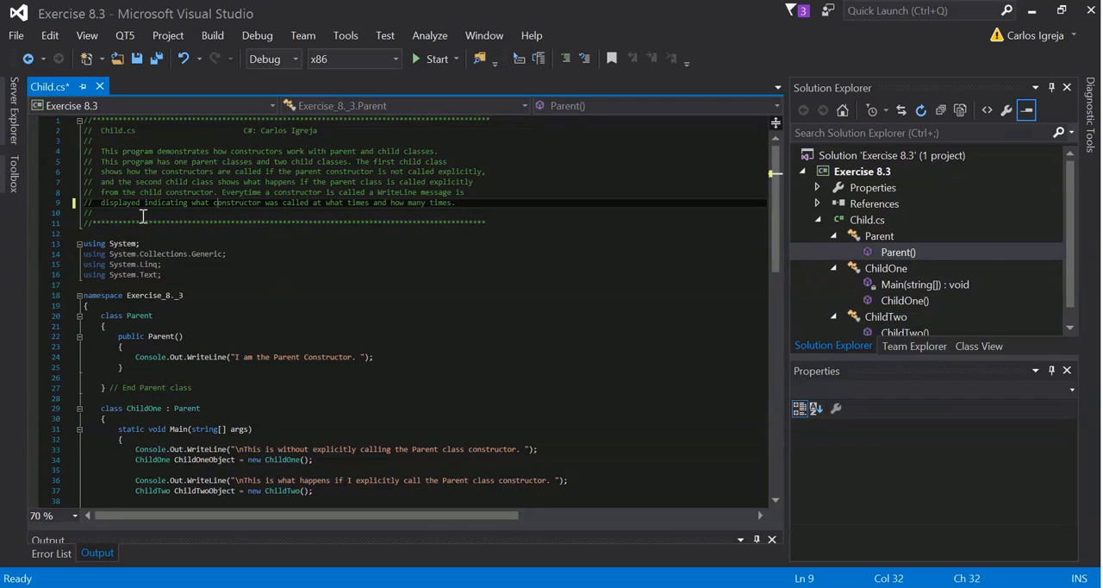
mouse_move(254, 222)
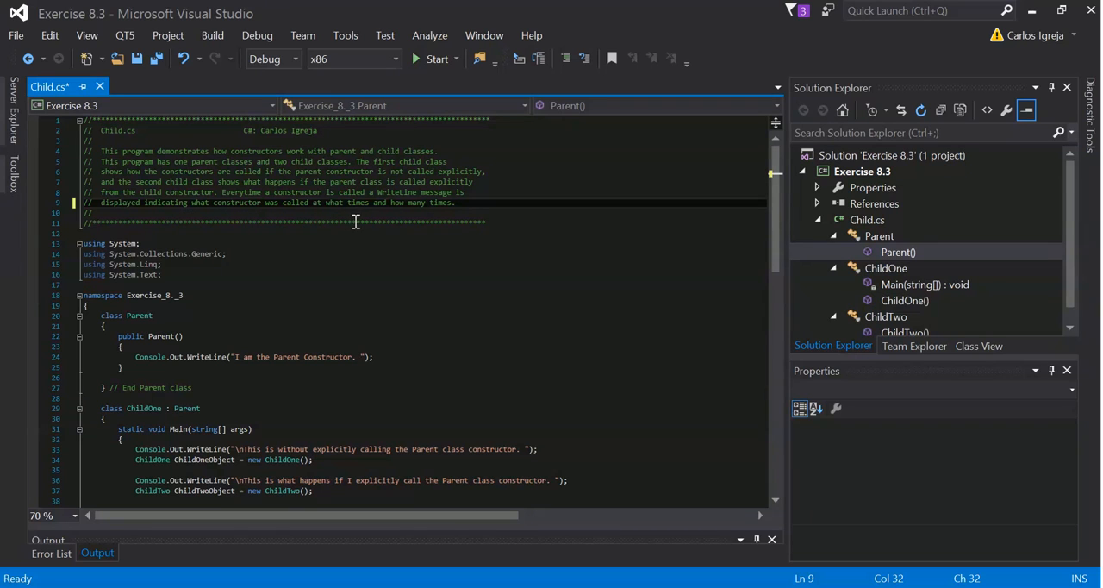
mouse_move(481, 213)
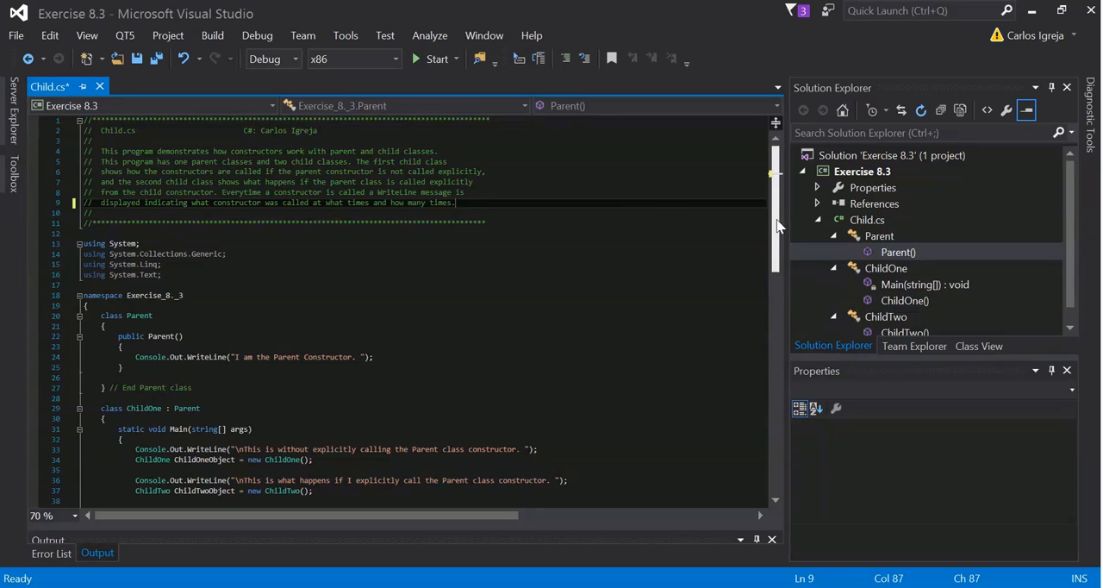
scroll("down", 3)
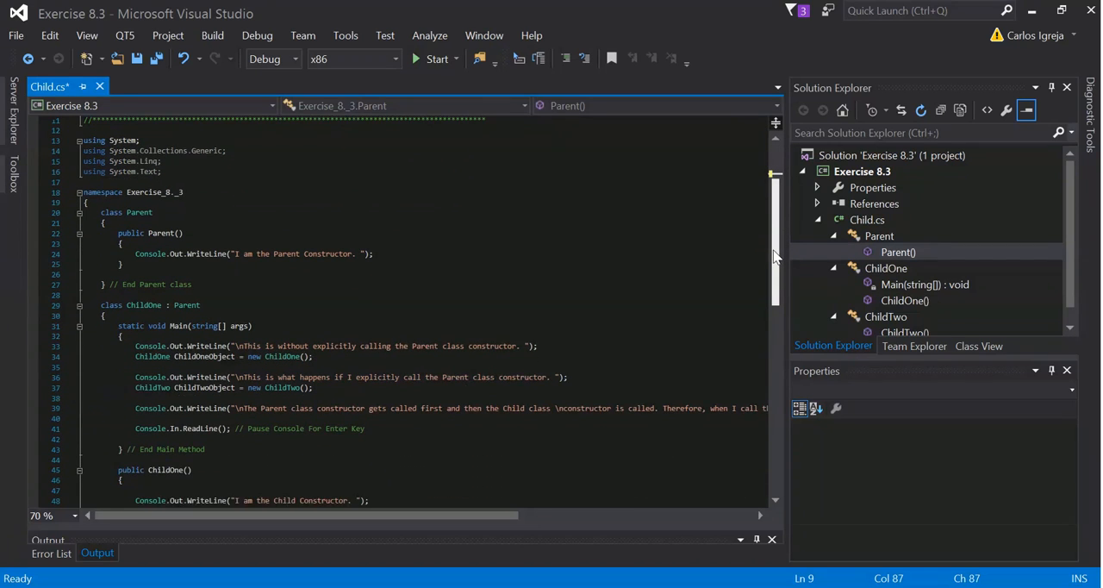
scroll("down", 3)
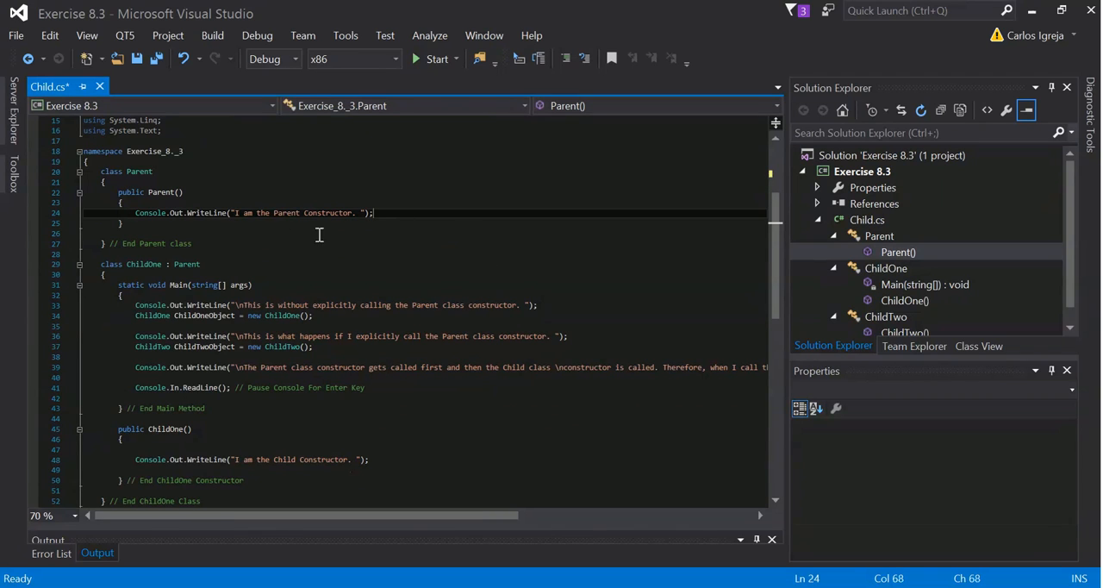
scroll("down", 3)
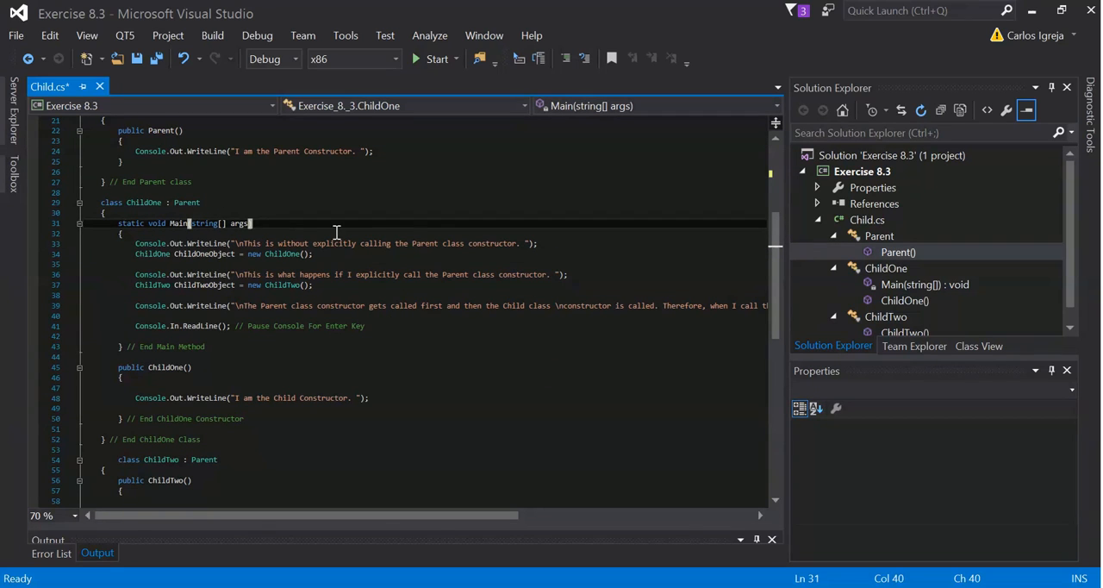
mouse_move(568, 246)
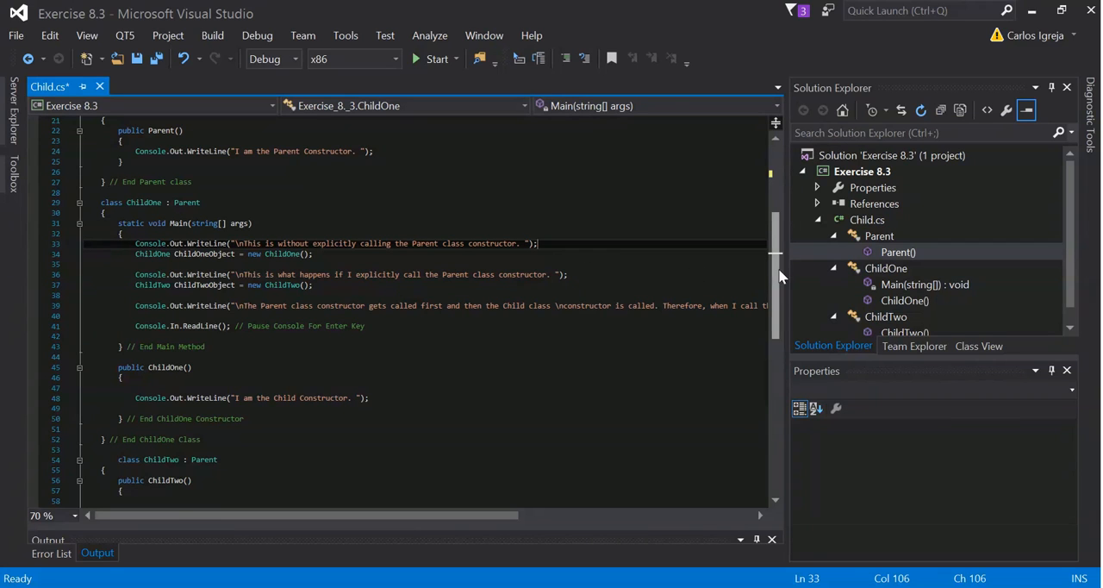
scroll("down", 3)
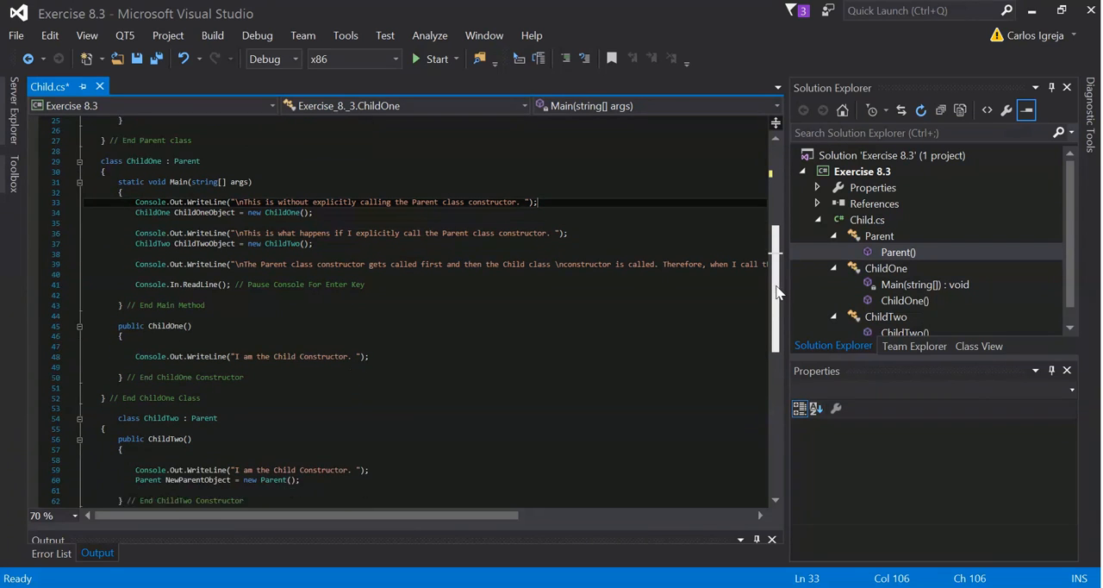
scroll("down", 3)
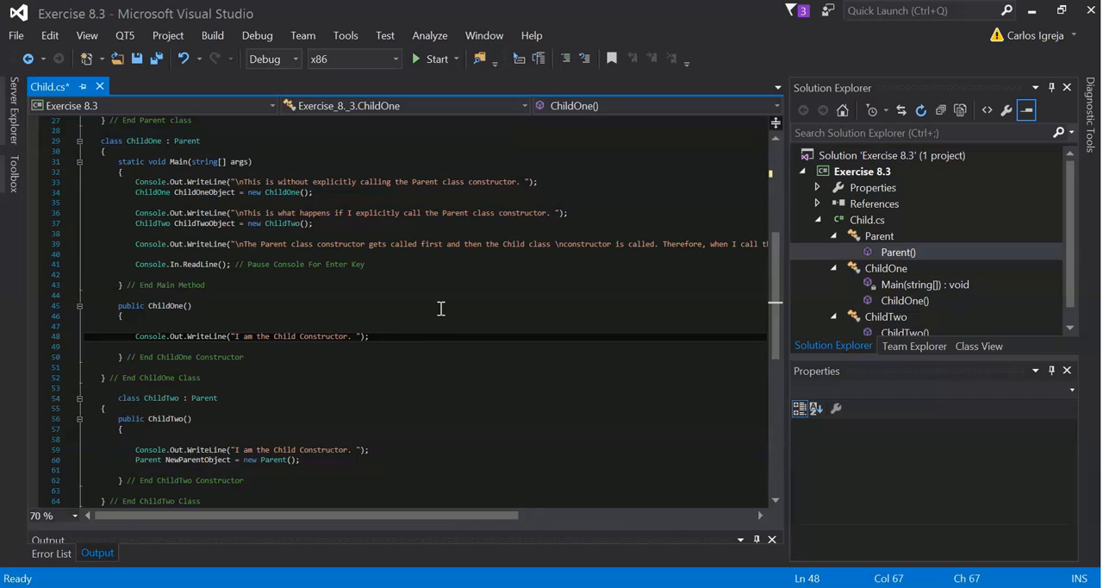
mouse_move(723, 300)
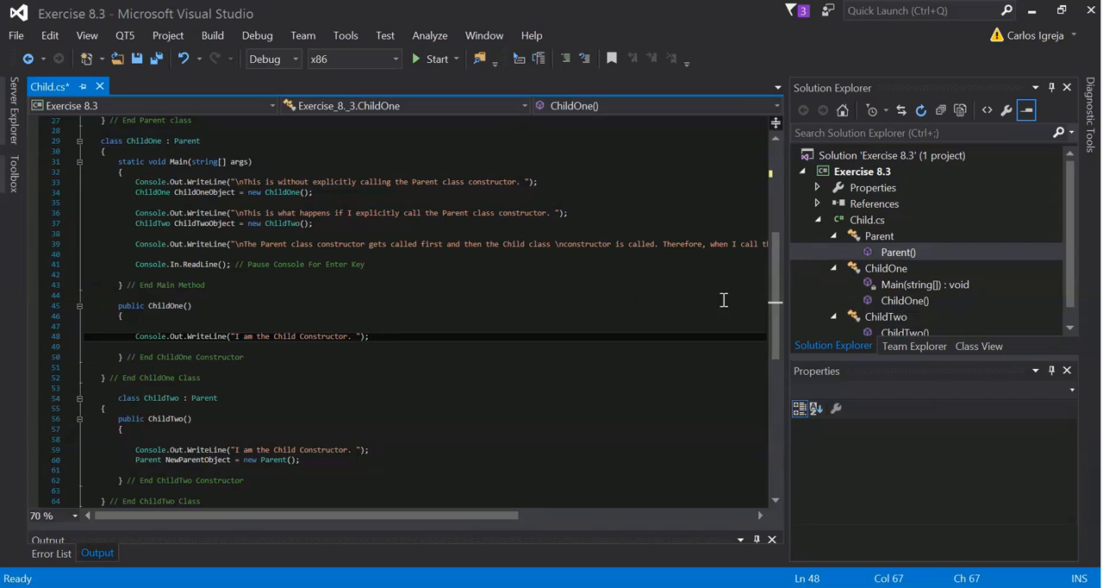
scroll("down", 3)
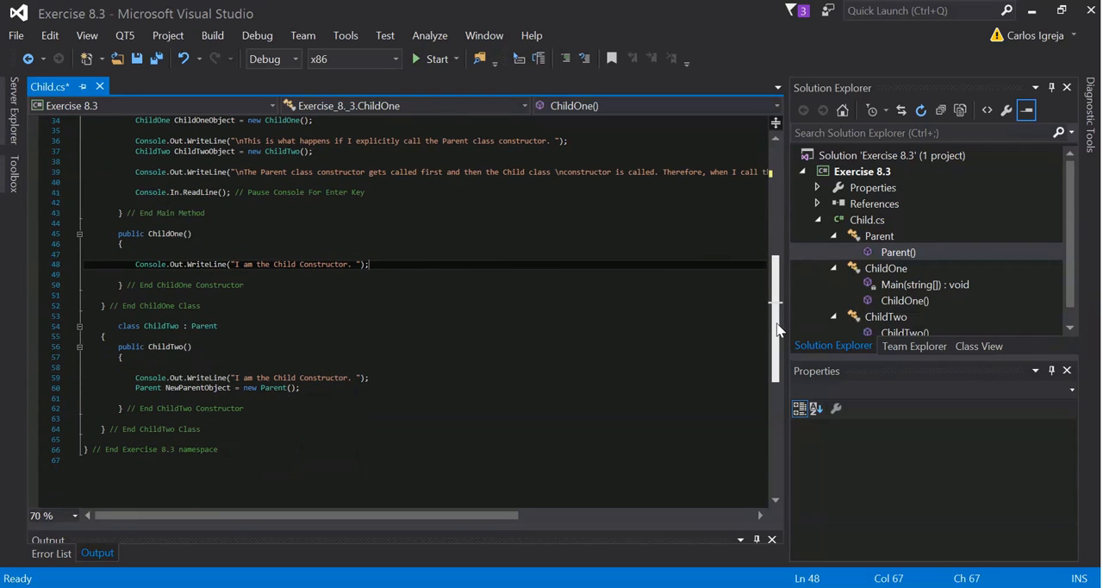
left_click(186, 346)
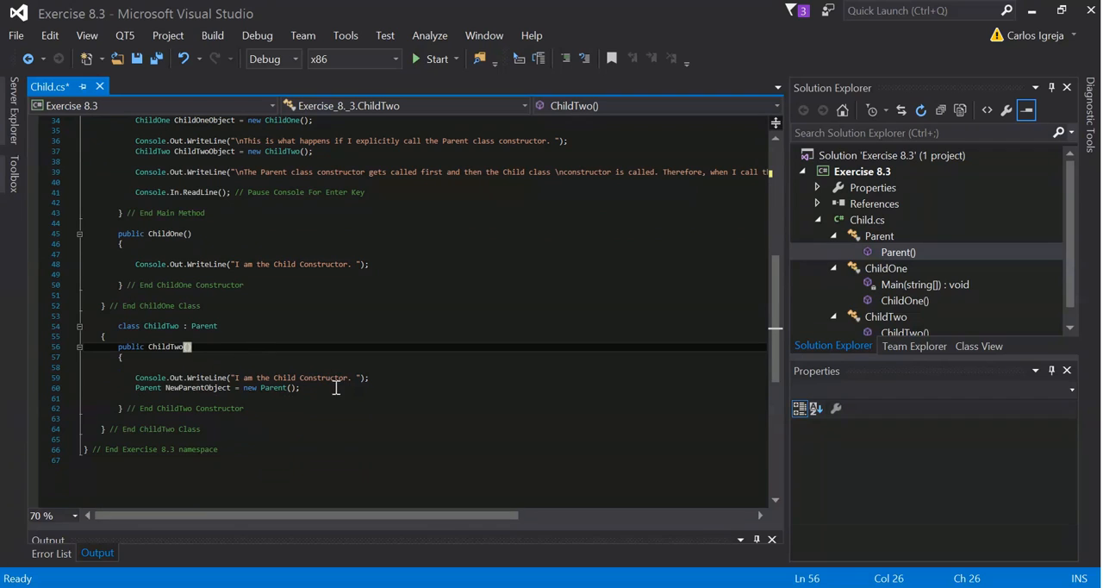
mouse_move(396, 393)
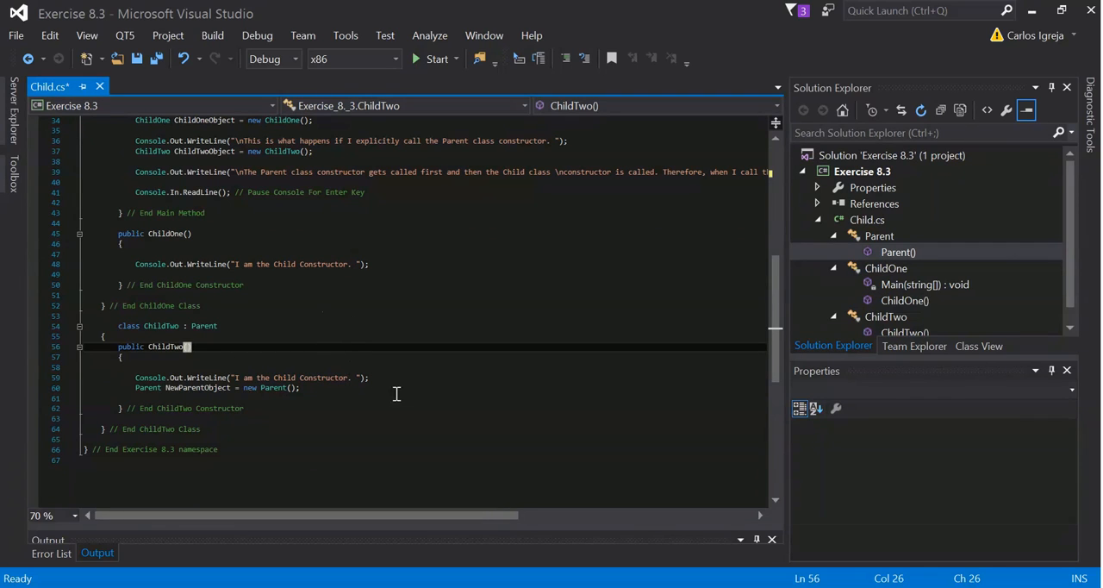
left_click(282, 387)
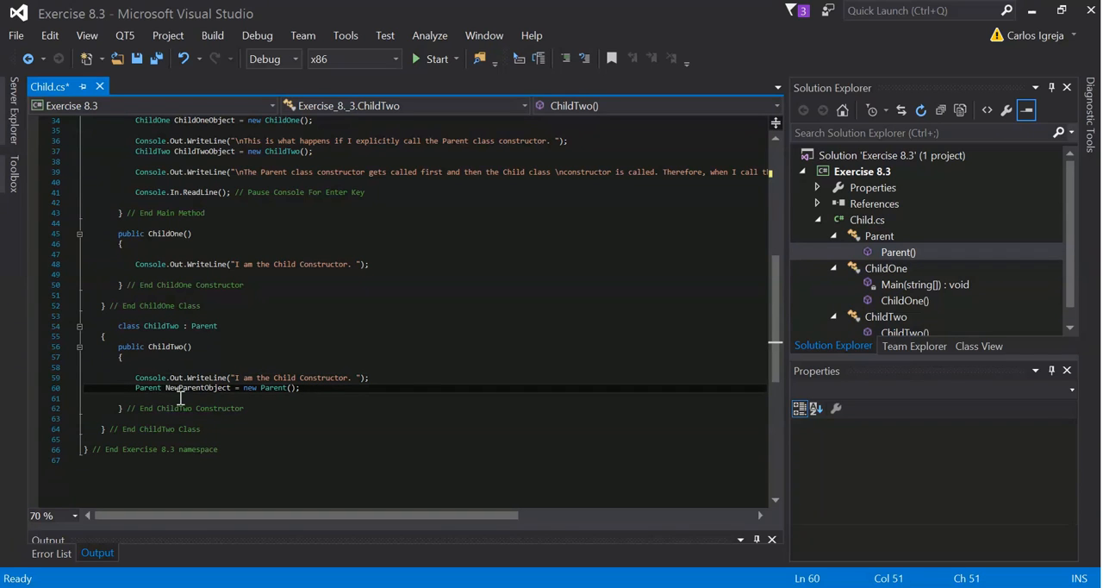
double_click(272, 387)
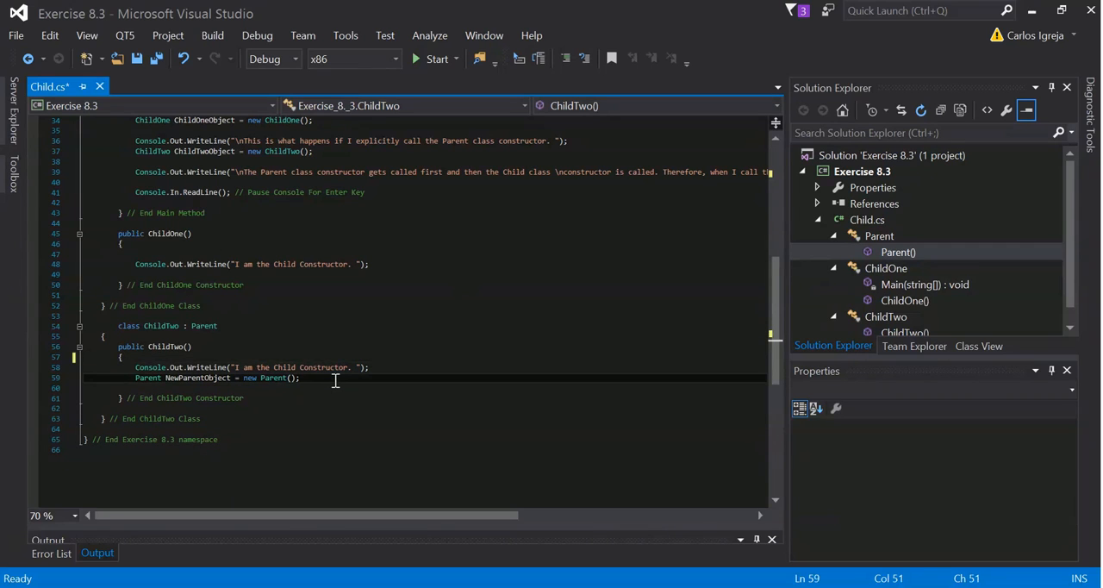
Discard the stray 'sup' text and its IntelliSense suggestions in the ChildTwo constructor.
type("sup")
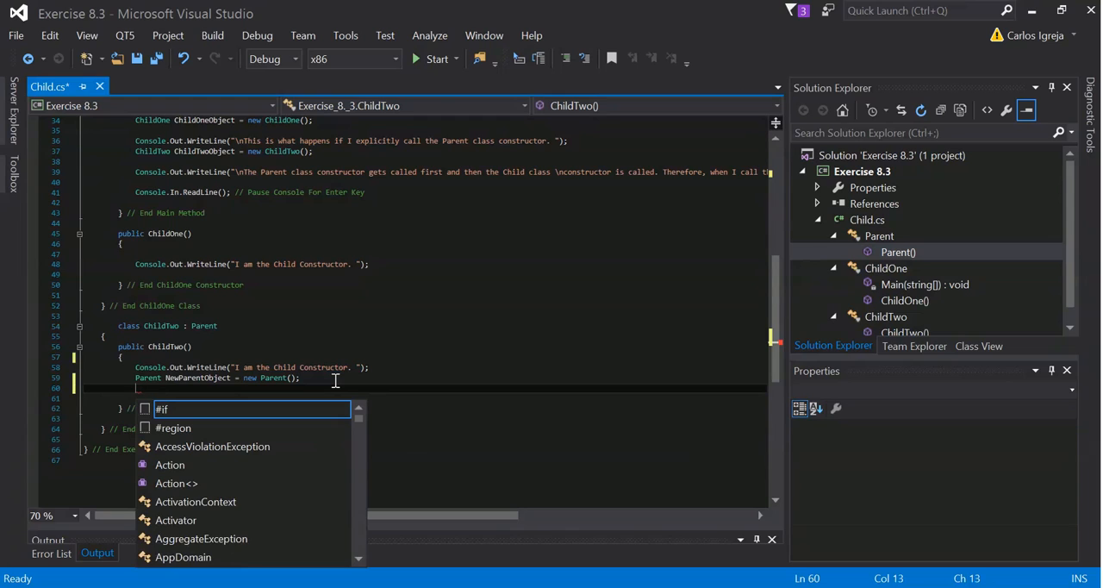
key("Escape")
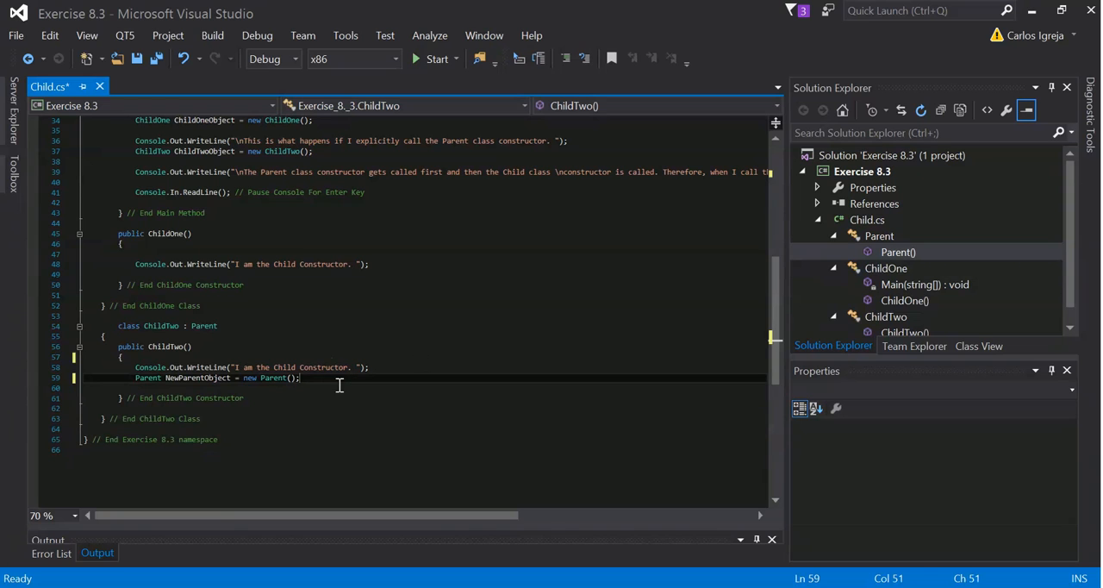
mouse_move(377, 353)
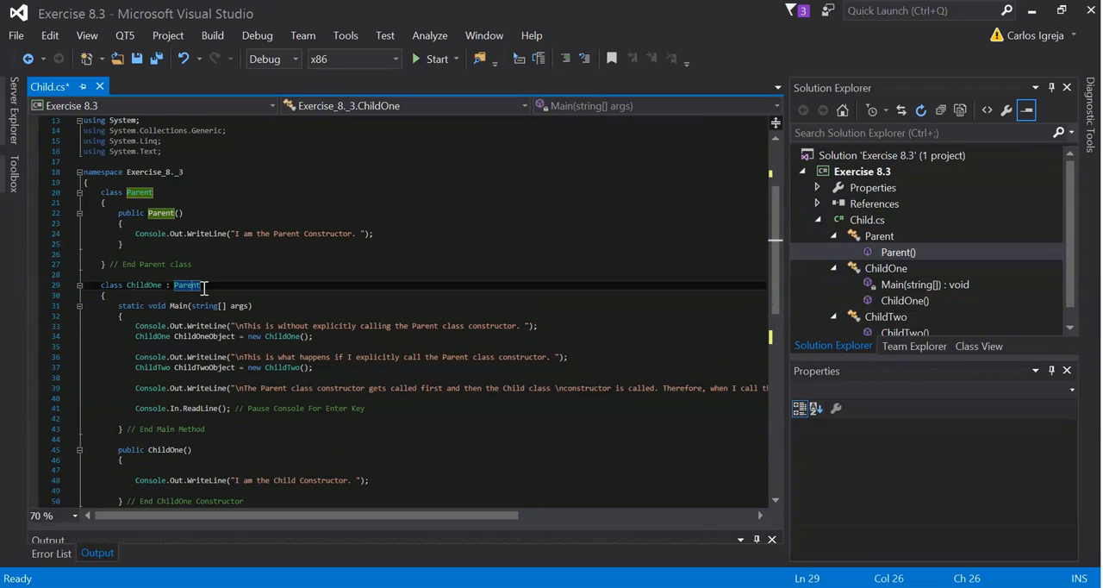
mouse_move(187, 285)
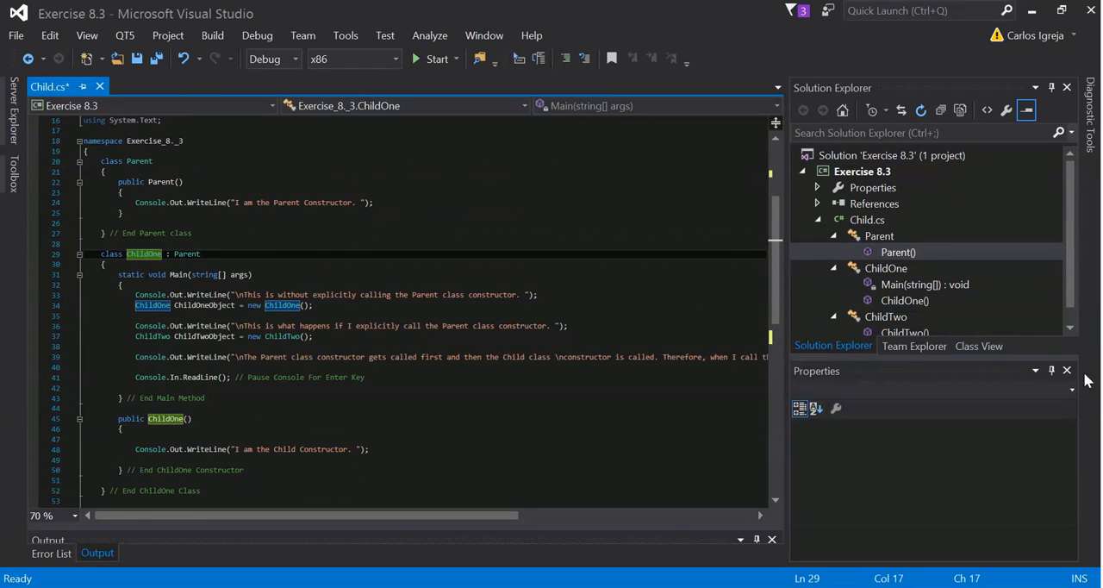
Save Child.cs, rerun the demo, and move the console aside to read the constructor order.
left_click(436, 58)
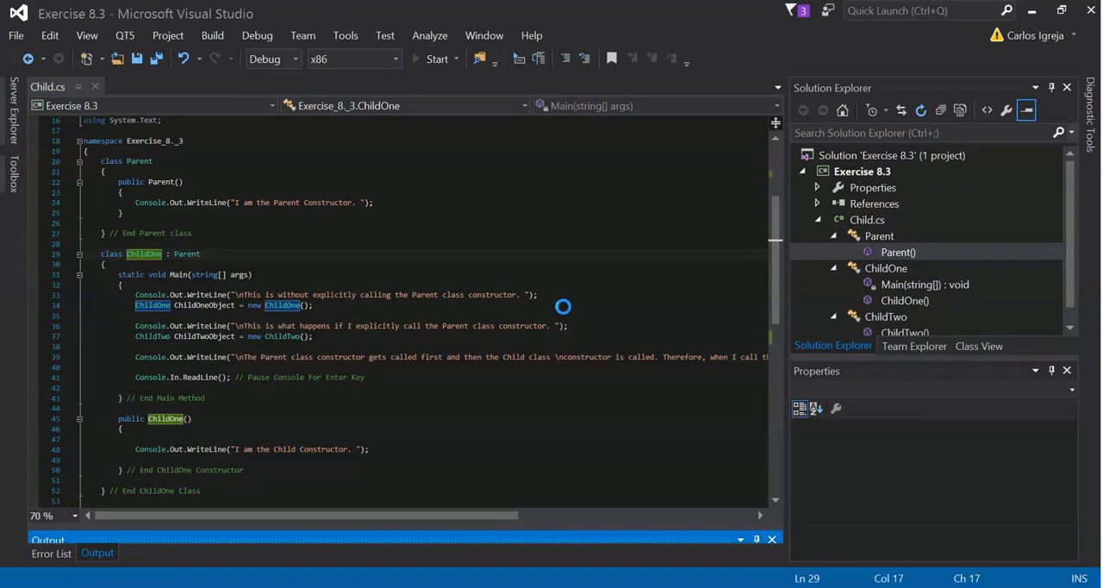
left_click(437, 59)
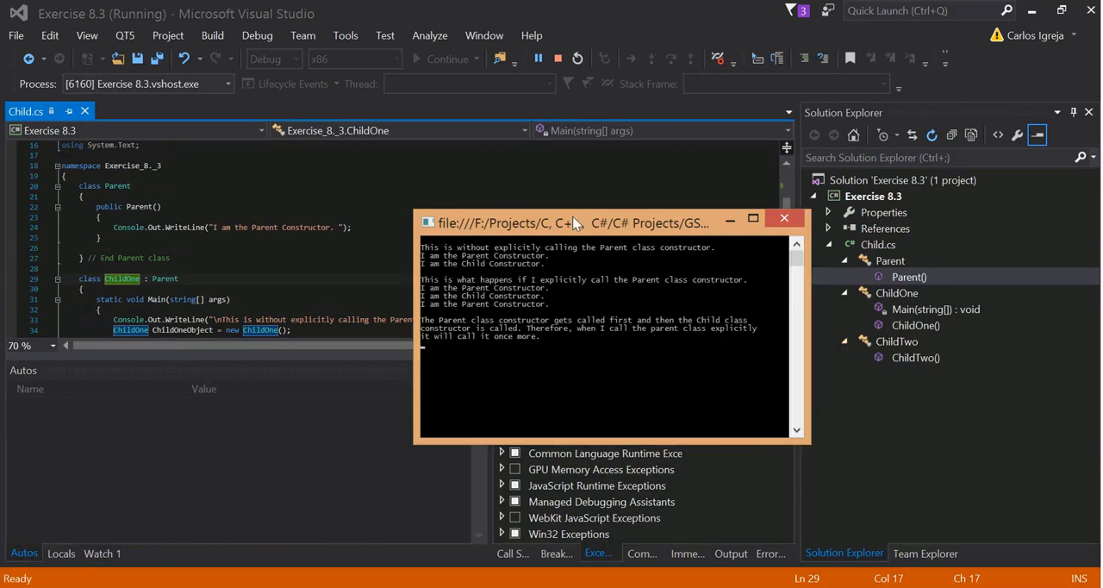
left_click_drag(577, 222, 720, 231)
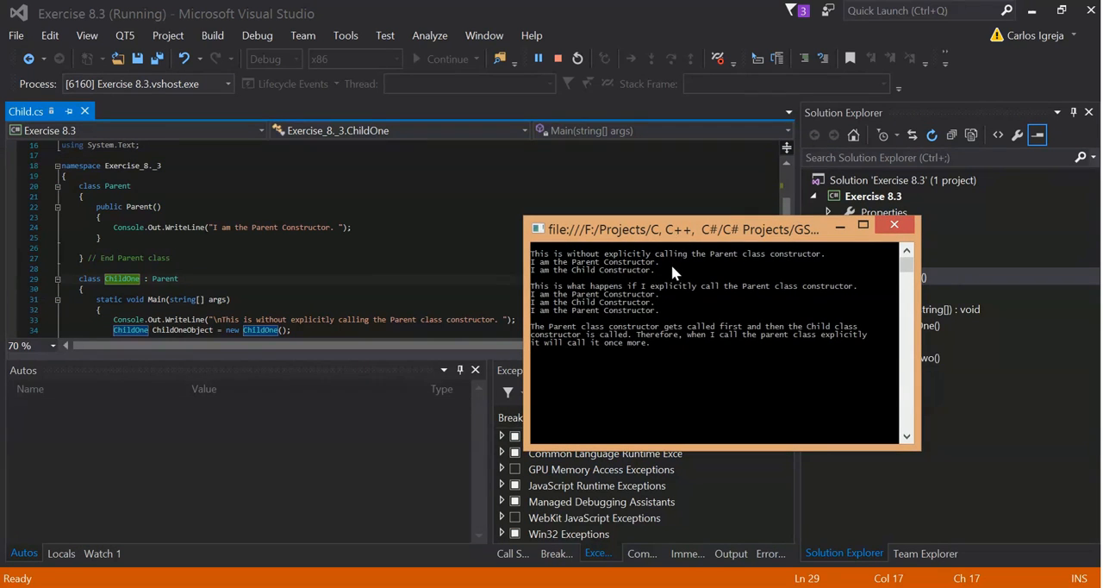
mouse_move(643, 277)
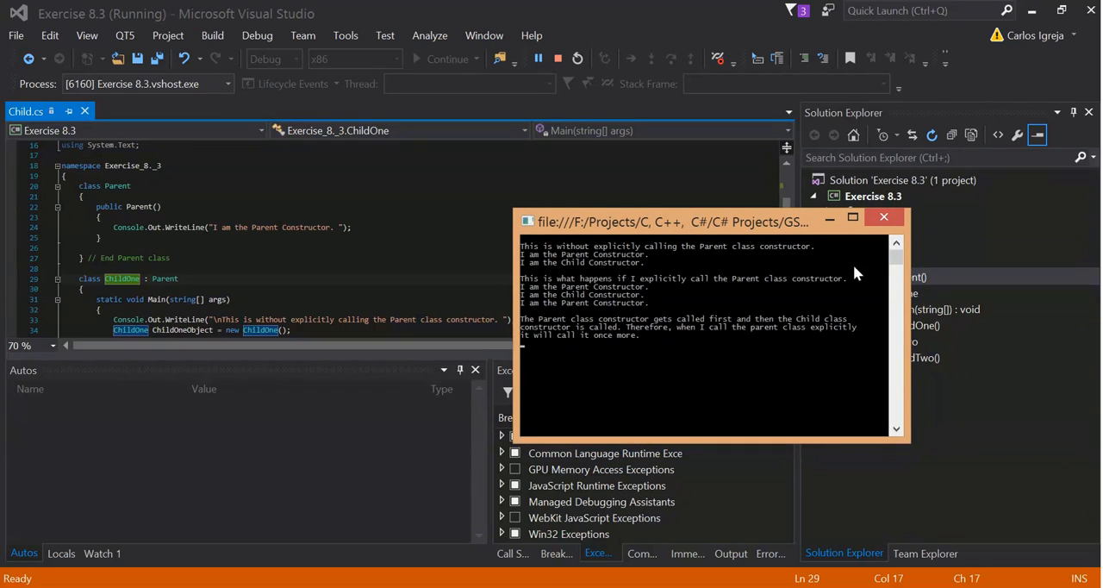
mouse_move(554, 304)
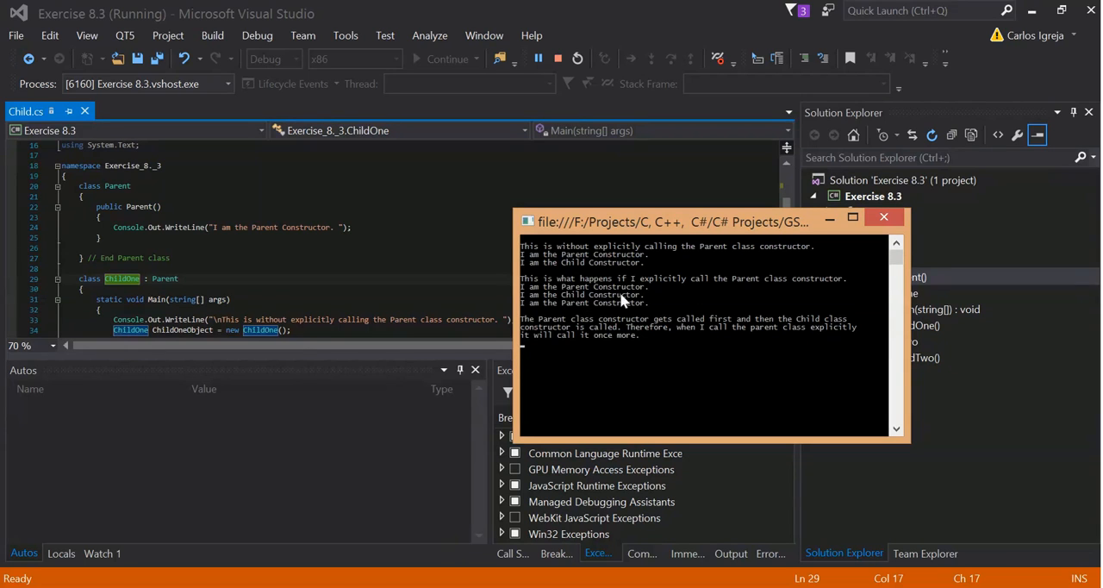
mouse_move(596, 309)
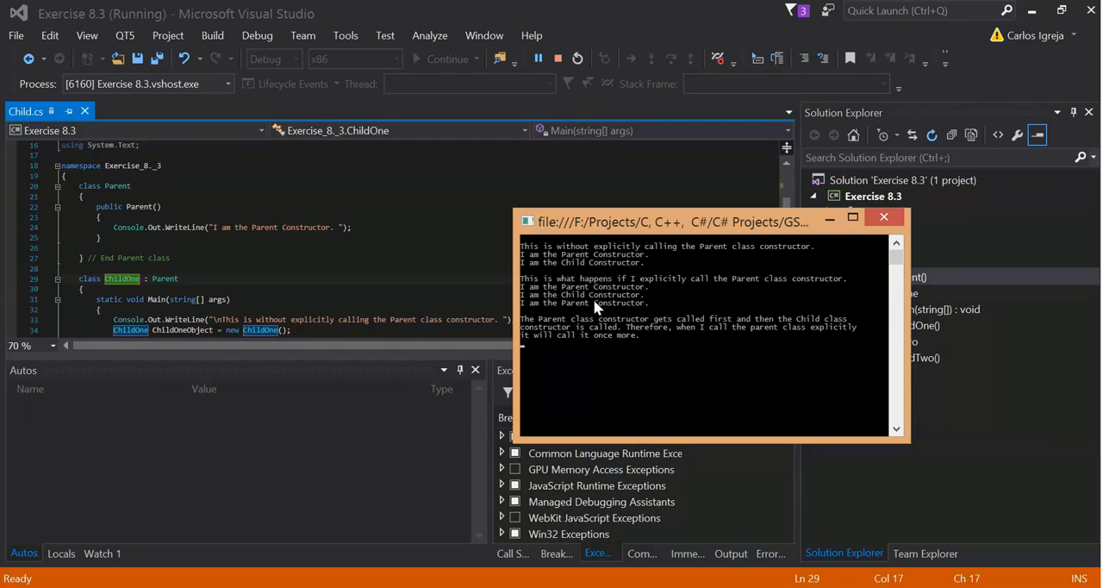
mouse_move(613, 312)
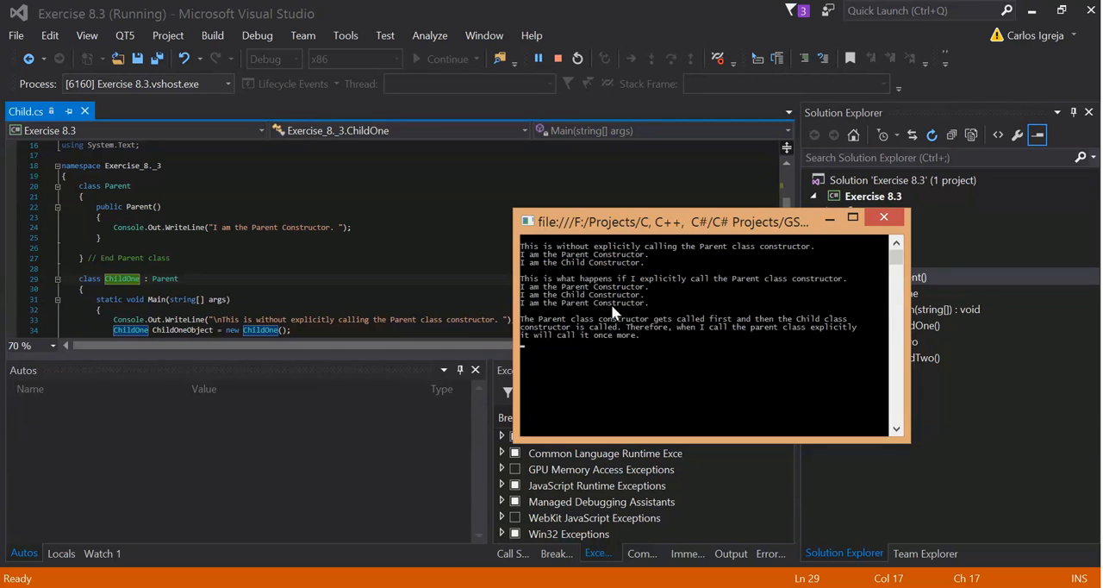
mouse_move(628, 310)
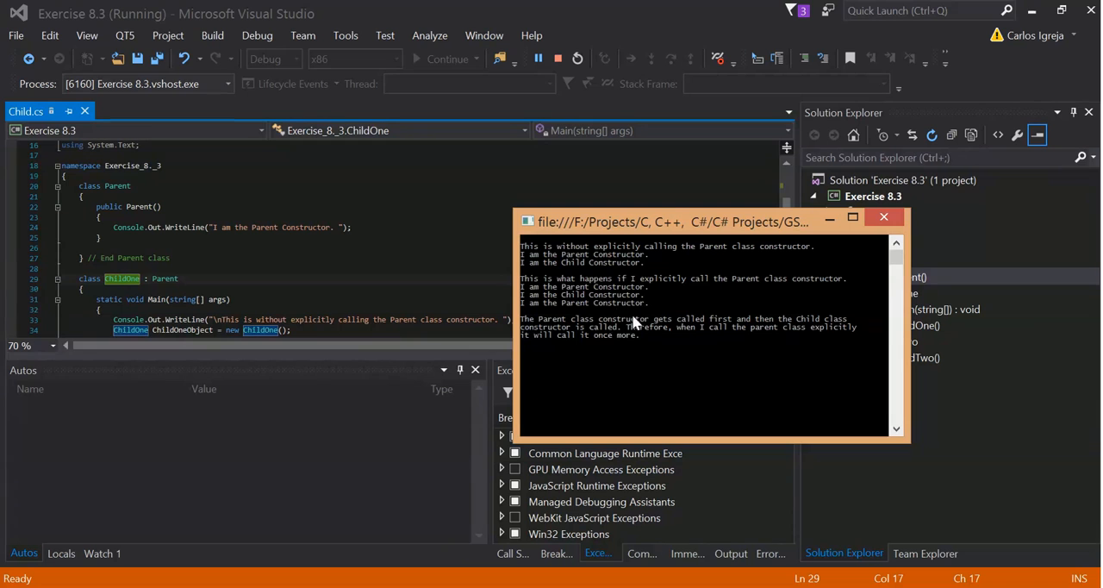
mouse_move(778, 289)
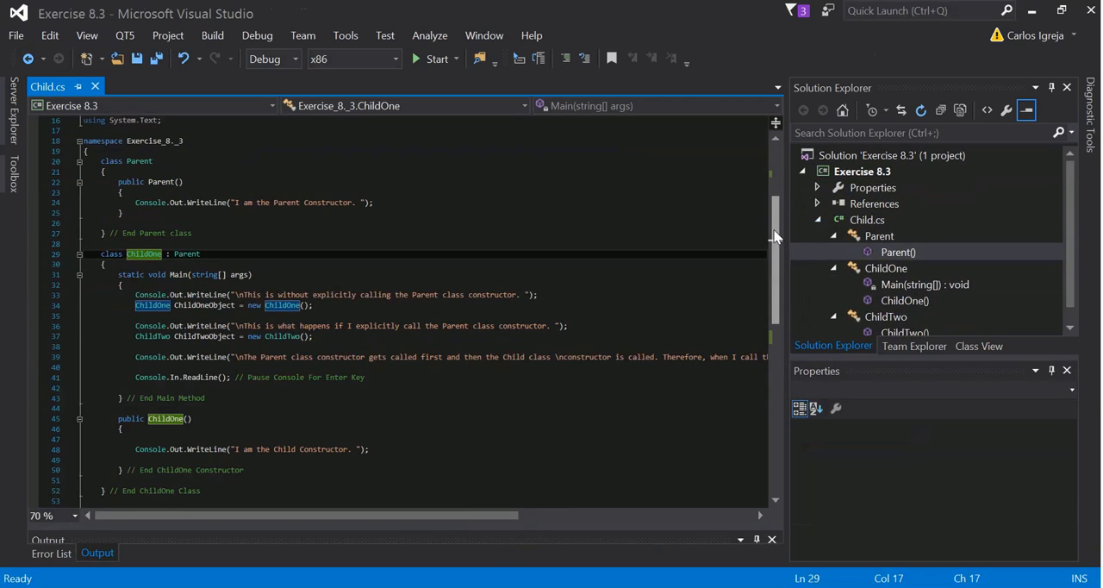
scroll("down", 3)
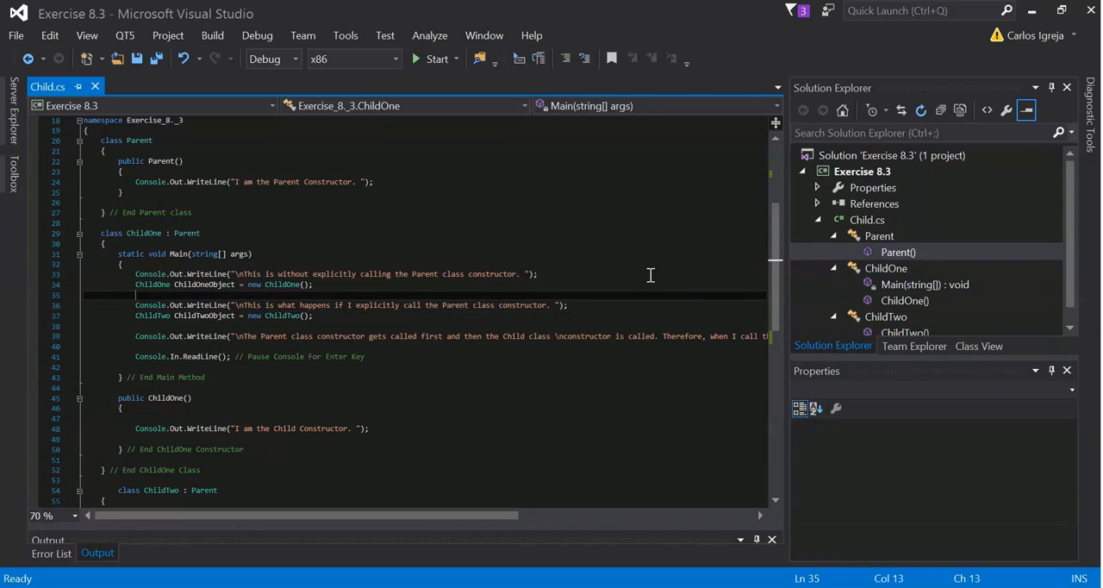
mouse_move(360, 288)
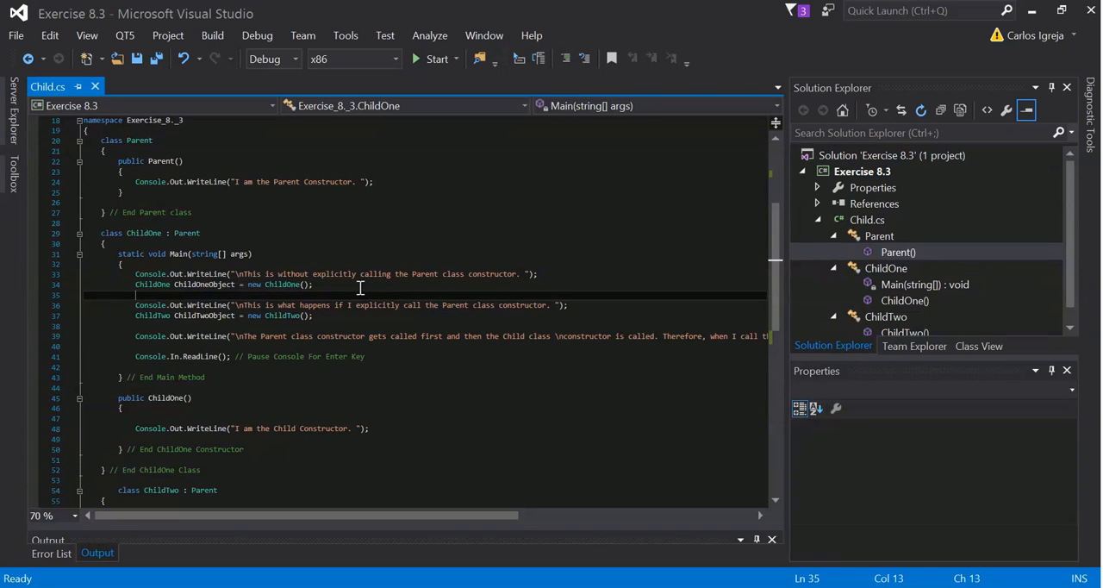
left_click(256, 254)
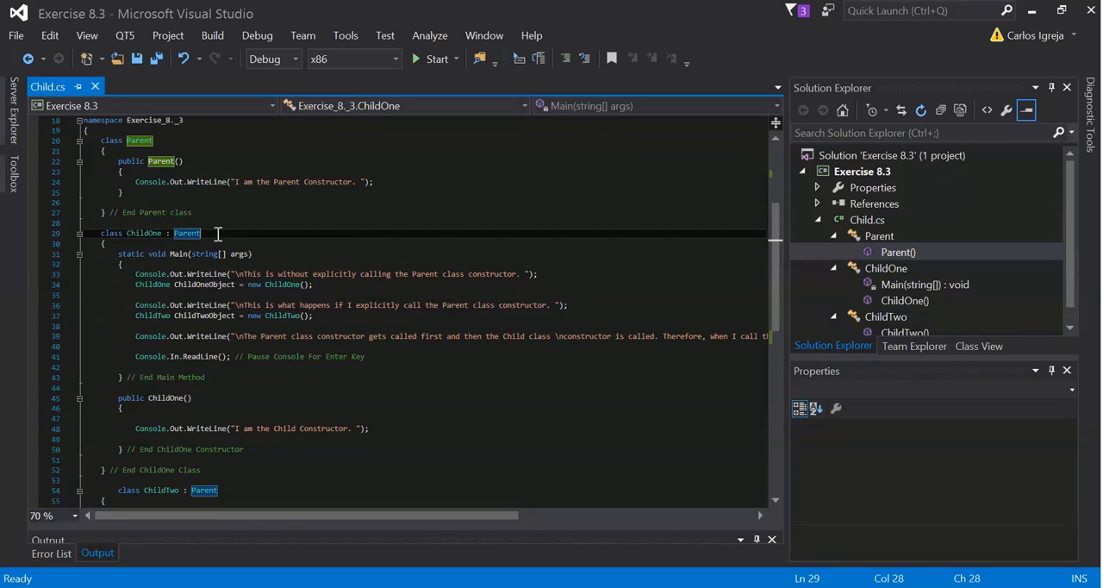
mouse_move(186, 234)
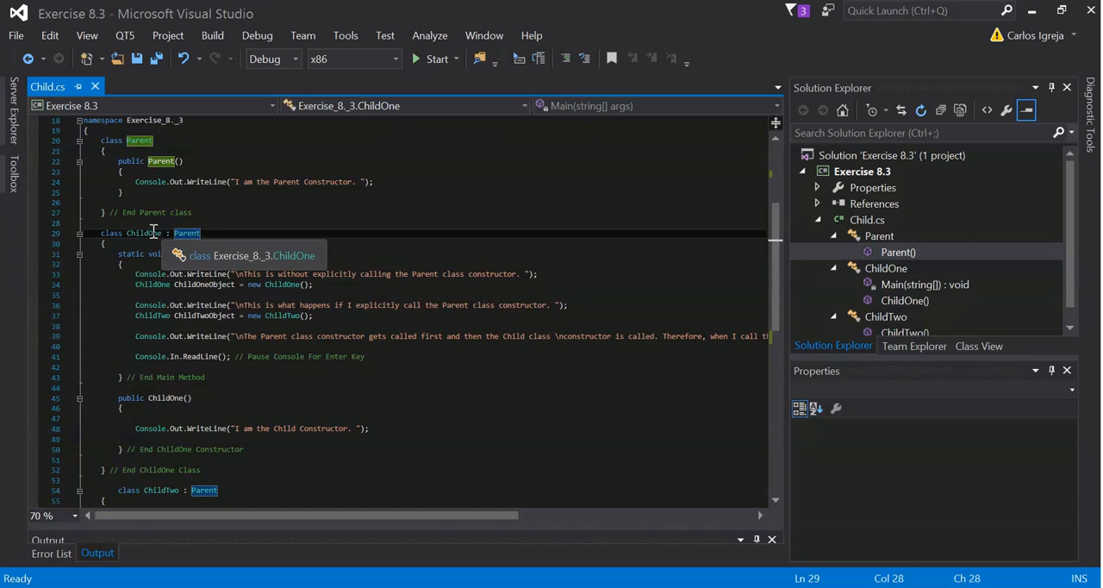
left_click(144, 232)
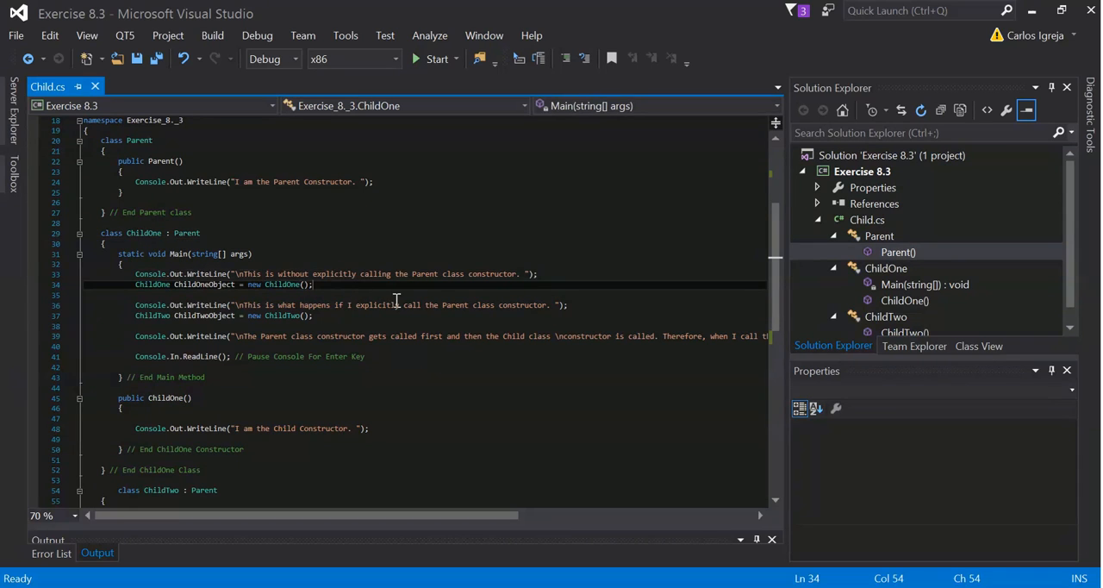
scroll("down", 3)
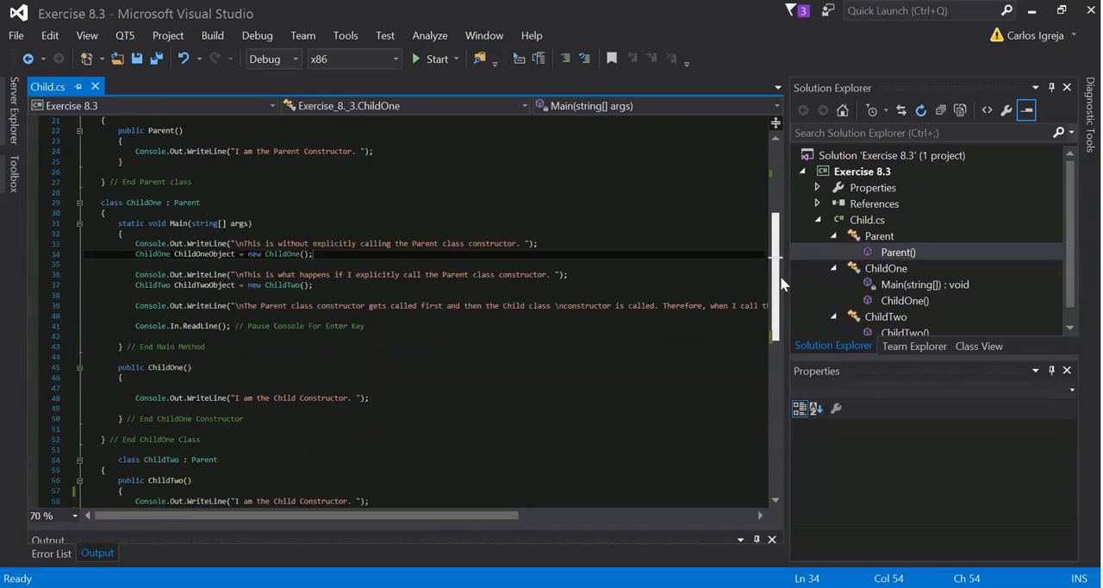